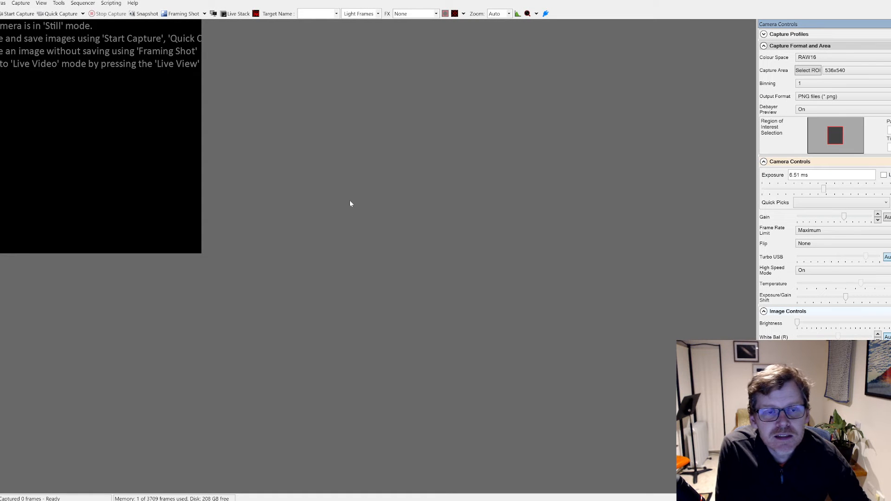
mouse_move(374, 200)
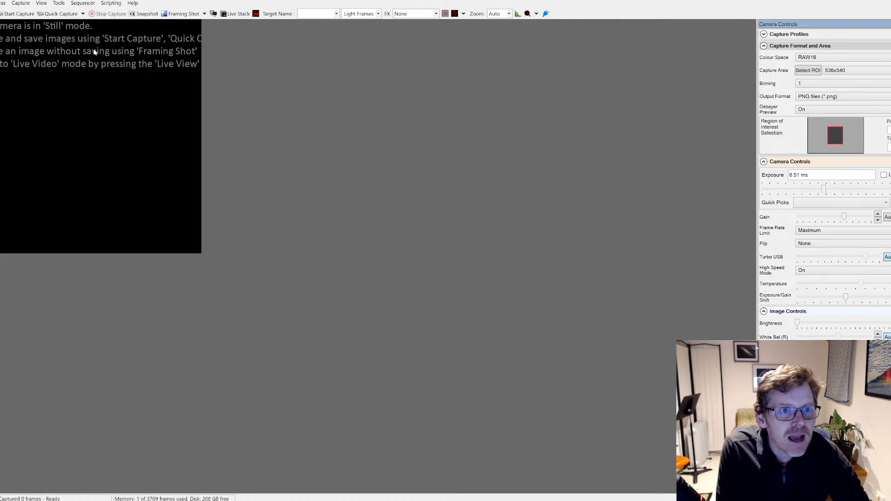
mouse_move(225, 74)
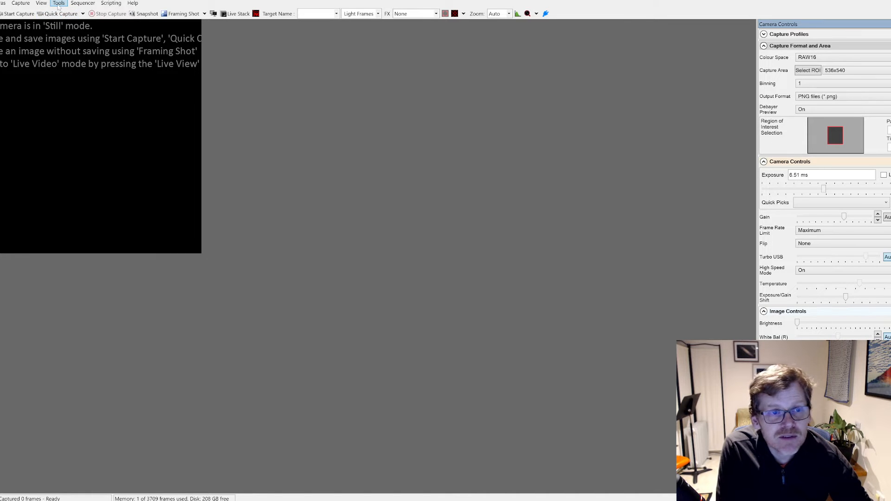
Launch Live Planetary Stacking/Enhancement (Experimental) from the Tools menu.
click(58, 3)
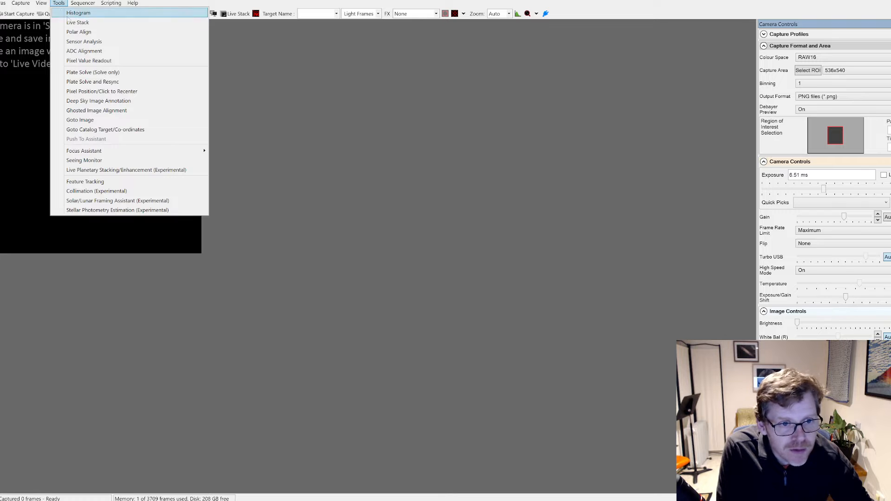
mouse_move(129, 170)
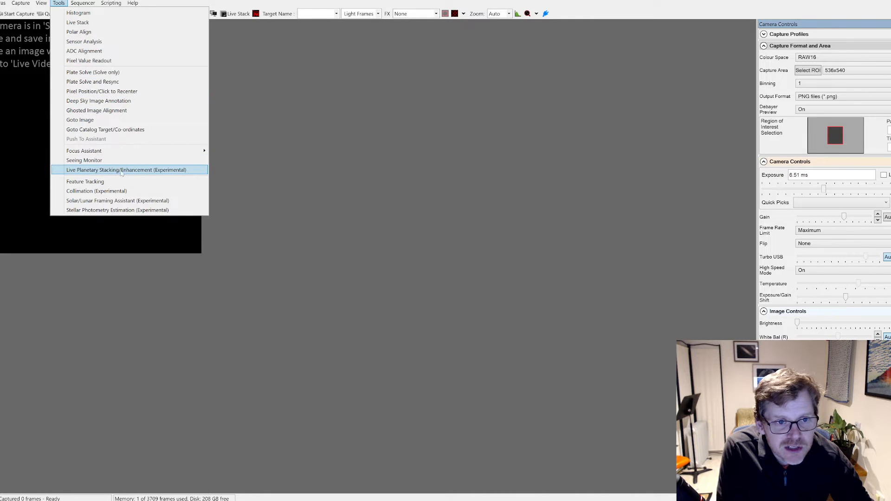
click(126, 170)
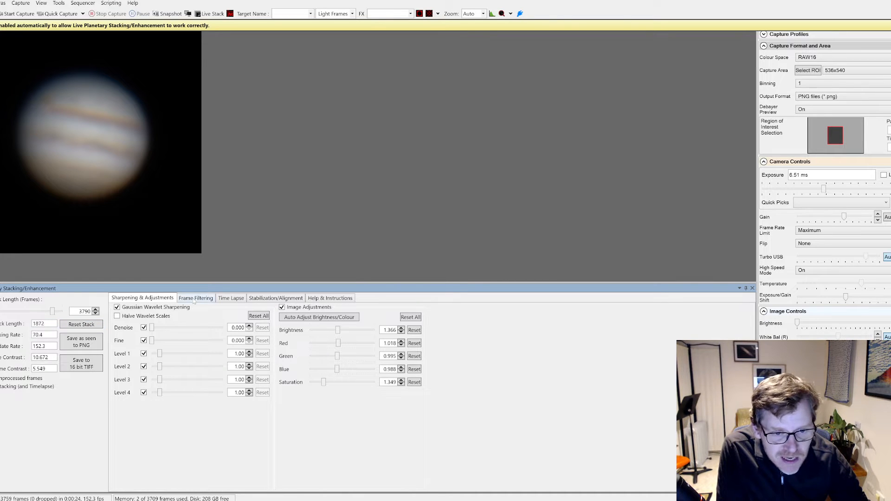
click(195, 298)
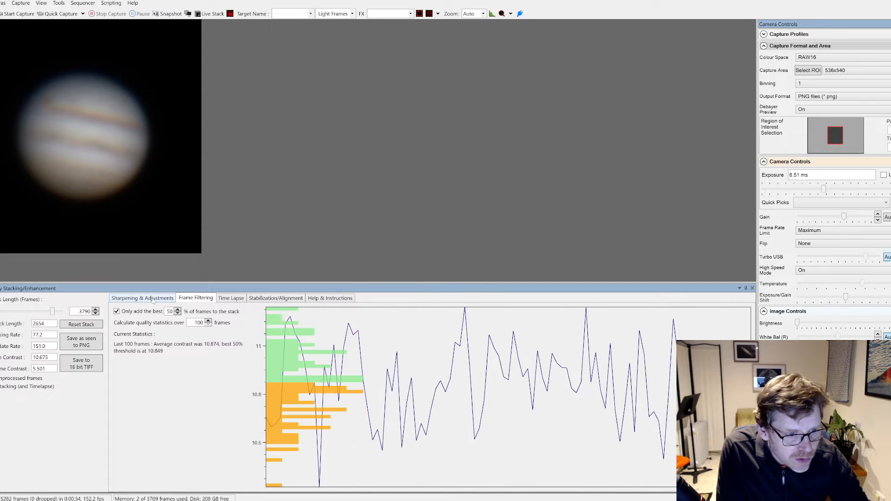
click(142, 298)
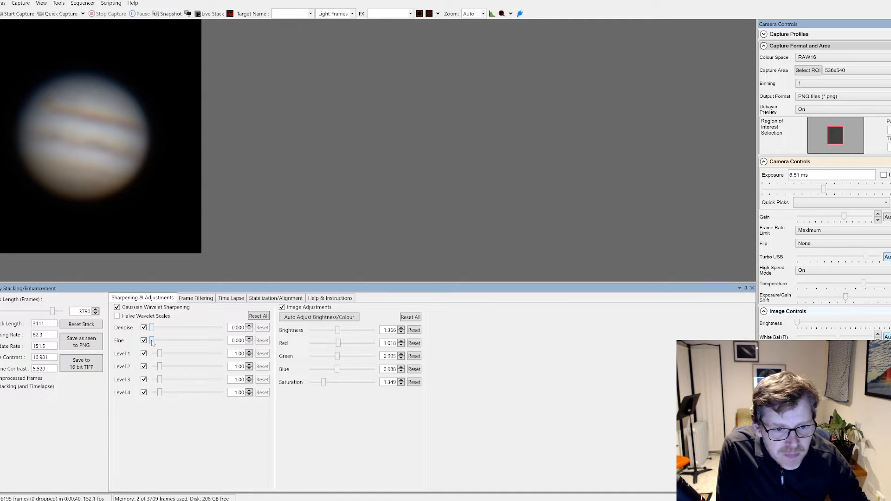
Raise Level 1 sharpening to about 39.85, Fine to about 0.685 and Denoise to about 0.262.
drag(159, 354, 196, 354)
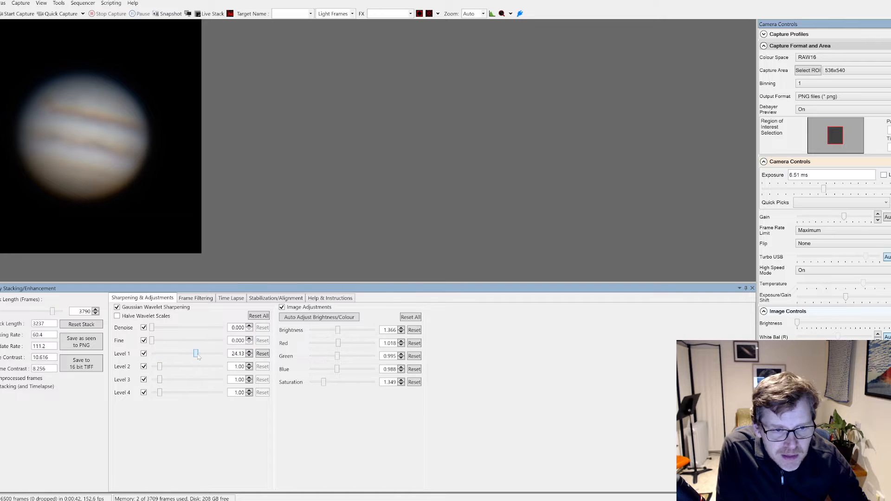
drag(196, 354, 203, 354)
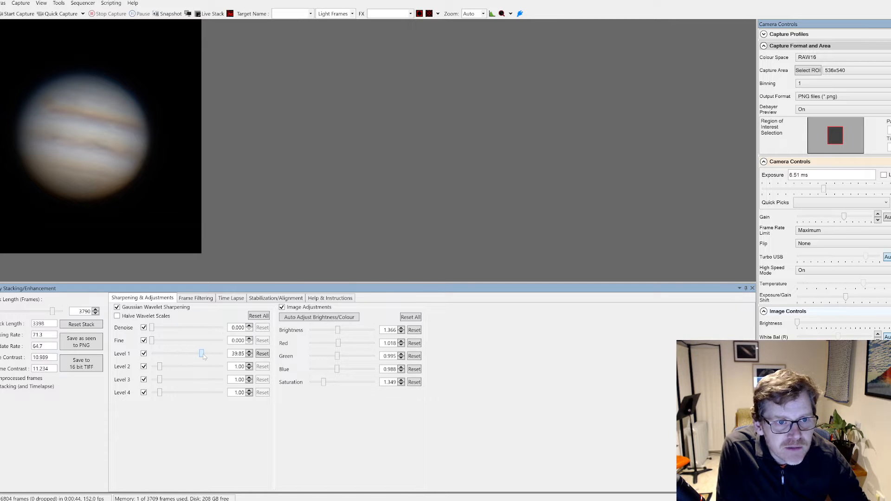
drag(152, 340, 181, 340)
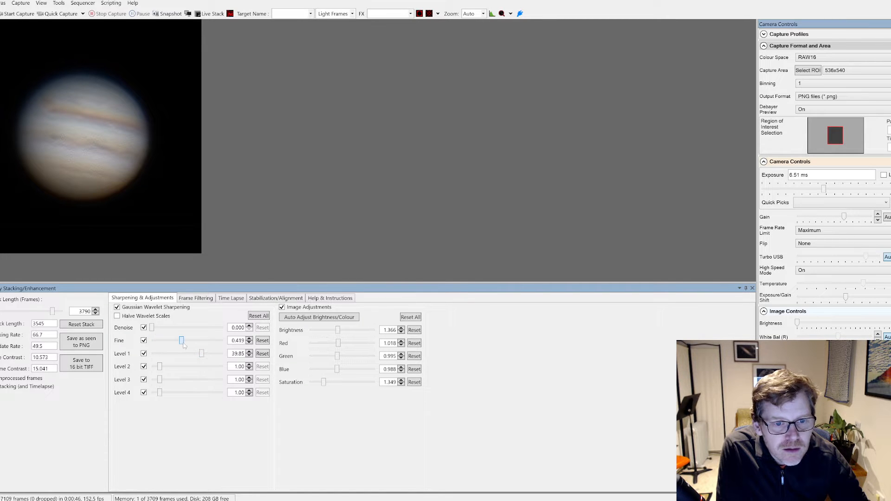
drag(182, 341, 193, 340)
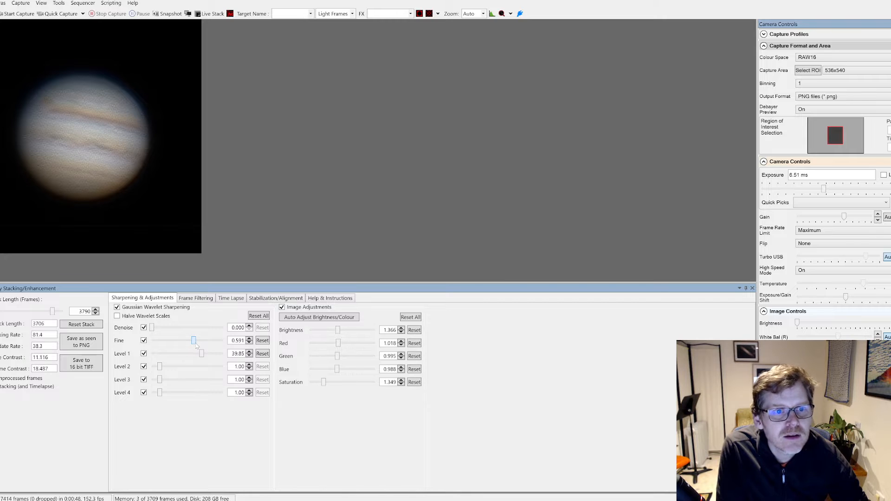
drag(193, 341, 182, 340)
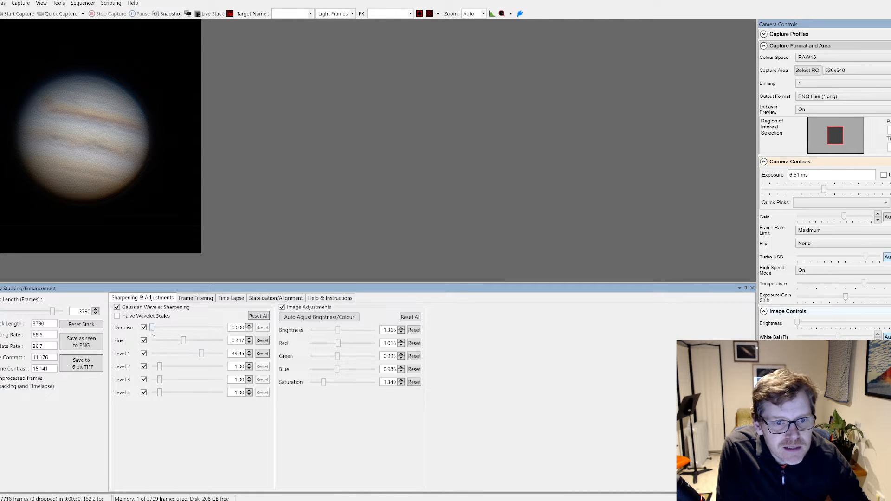
drag(152, 328, 171, 327)
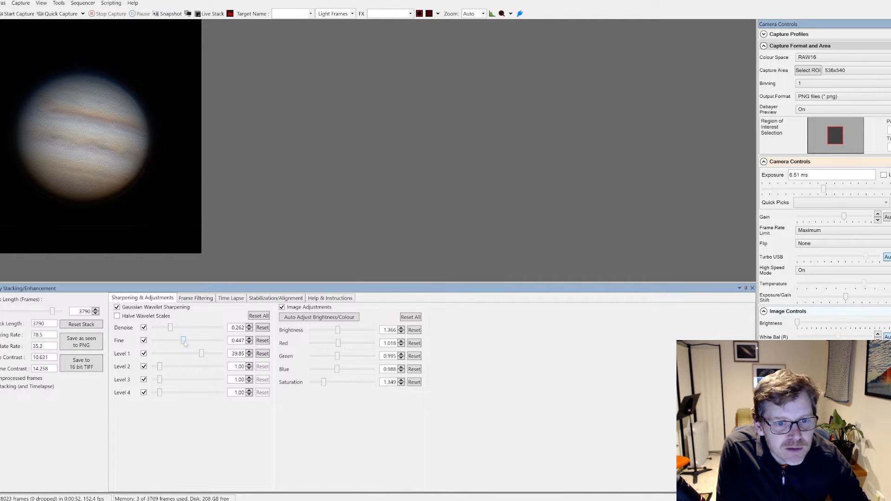
drag(183, 340, 195, 339)
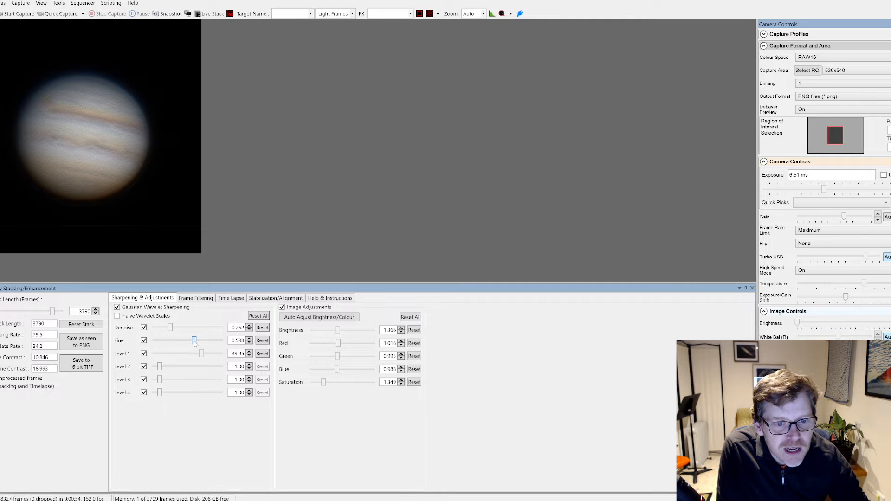
Set Level 2 sharpening to 6.38, Level 3 to 2.06 and add some Level 4 (about 1.88).
drag(160, 367, 169, 367)
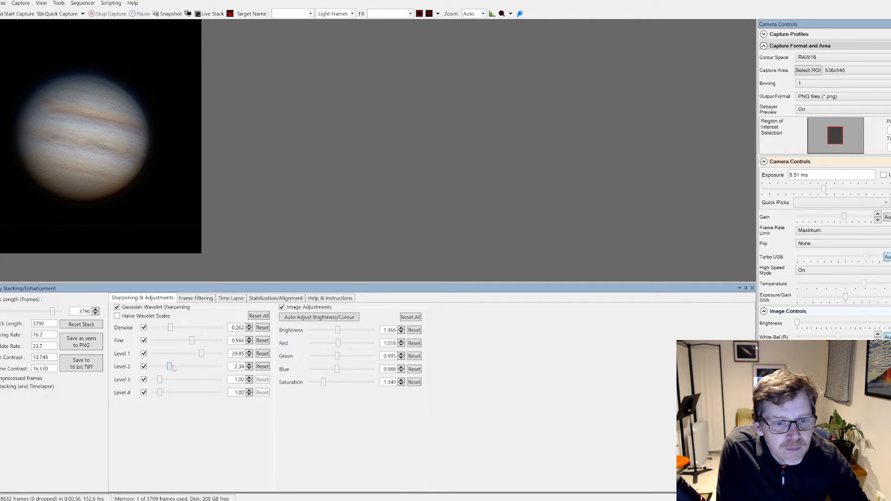
drag(169, 367, 181, 366)
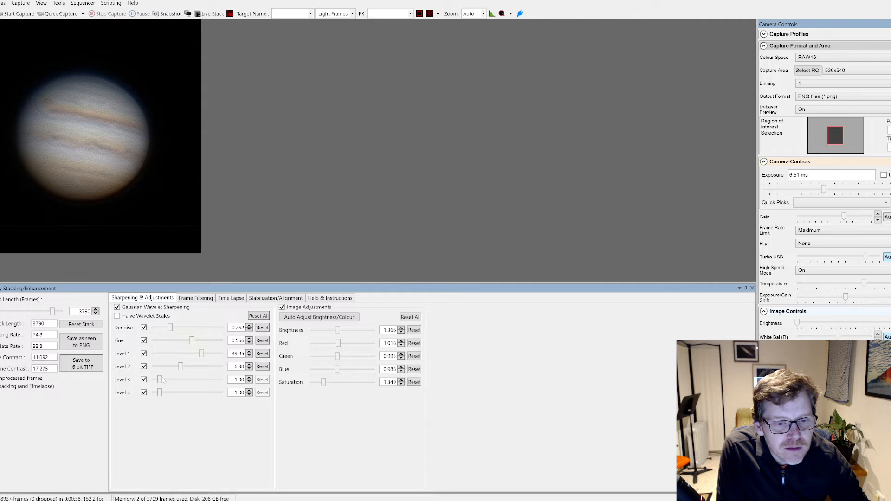
drag(161, 380, 173, 379)
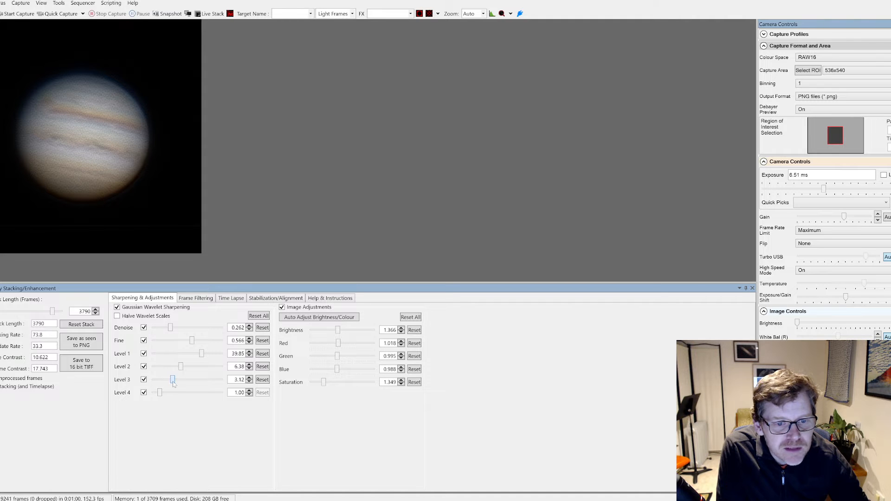
drag(173, 380, 162, 393)
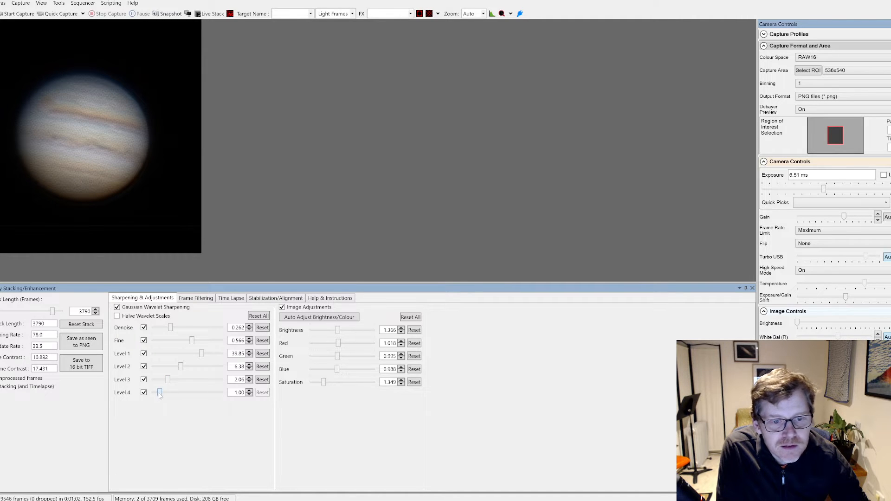
drag(159, 392, 167, 392)
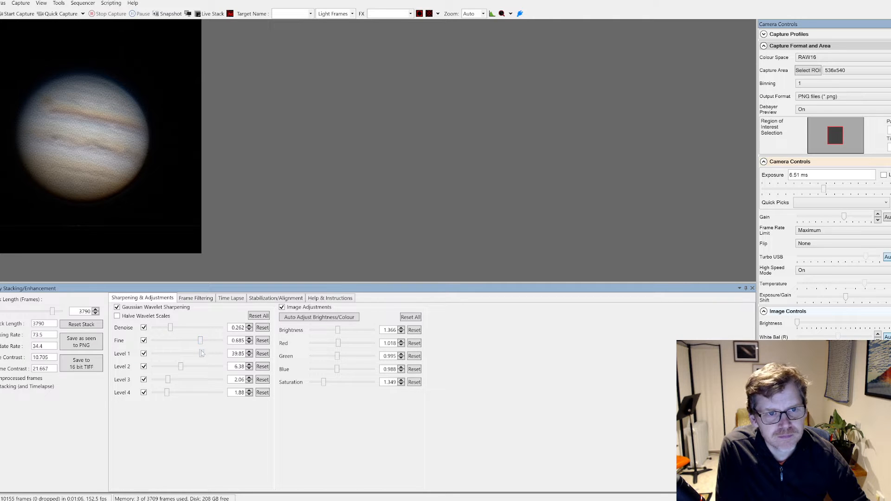
Push Level 1 to 55.26, Denoise to 0.621, Level 3 to 3.88 and Level 4 to 2.85.
drag(197, 354, 206, 354)
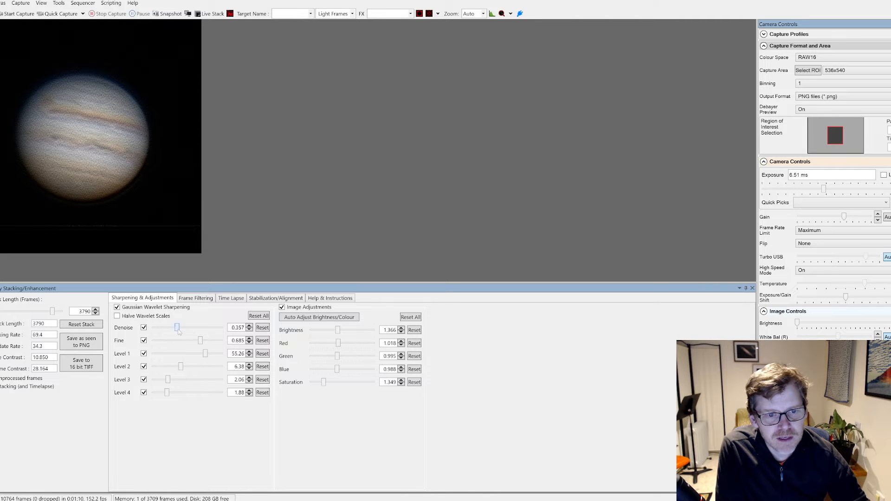
drag(177, 327, 190, 327)
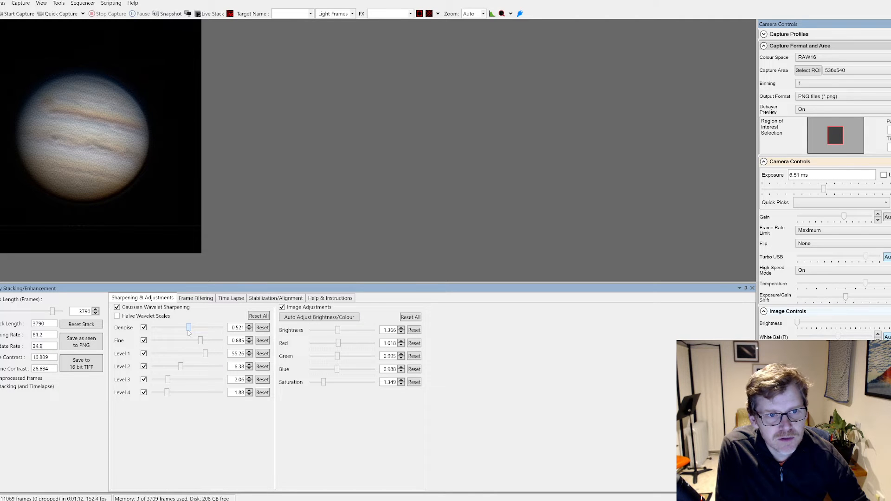
drag(189, 327, 196, 327)
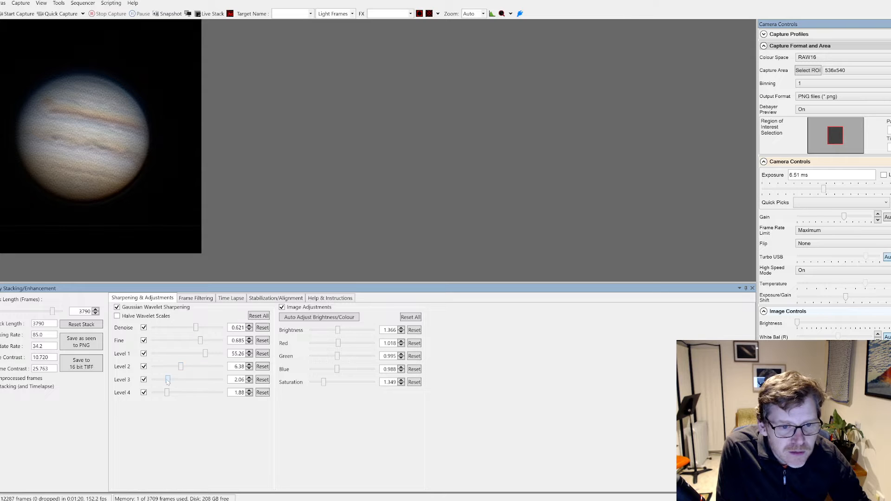
drag(167, 379, 175, 379)
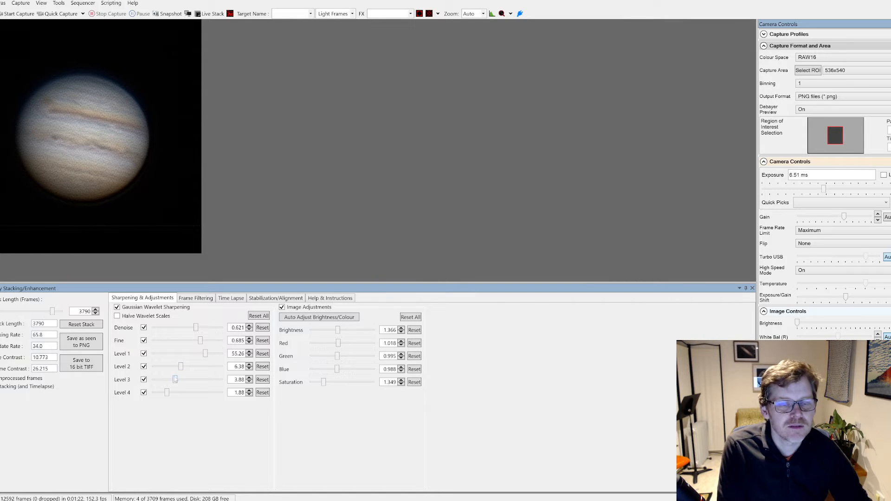
drag(167, 392, 172, 392)
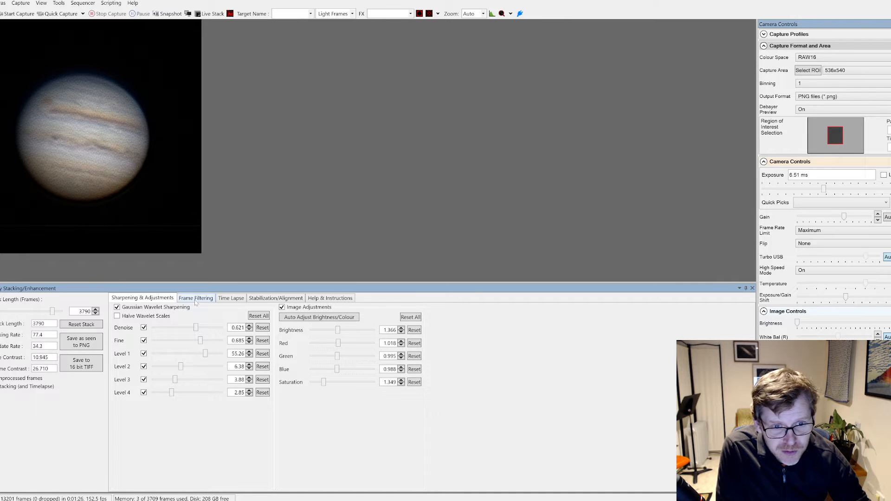
Look over the Time Lapse options, then show the Stabilization/Alignment settings.
click(232, 298)
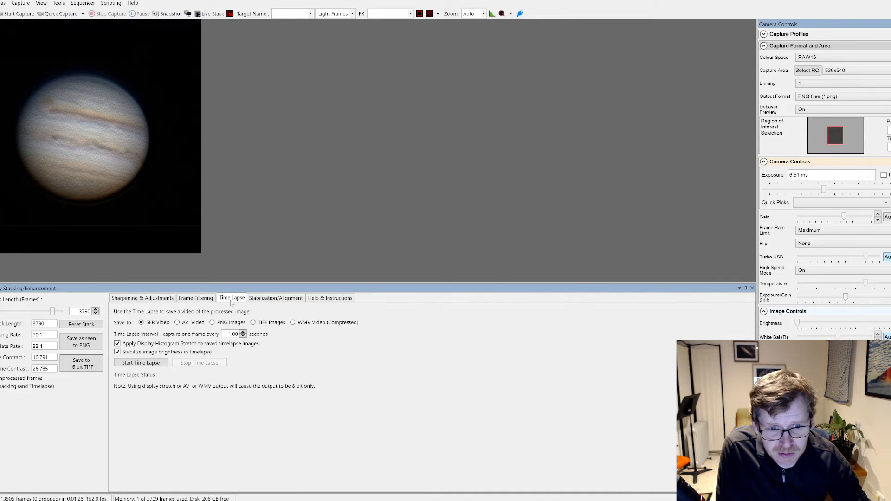
click(140, 362)
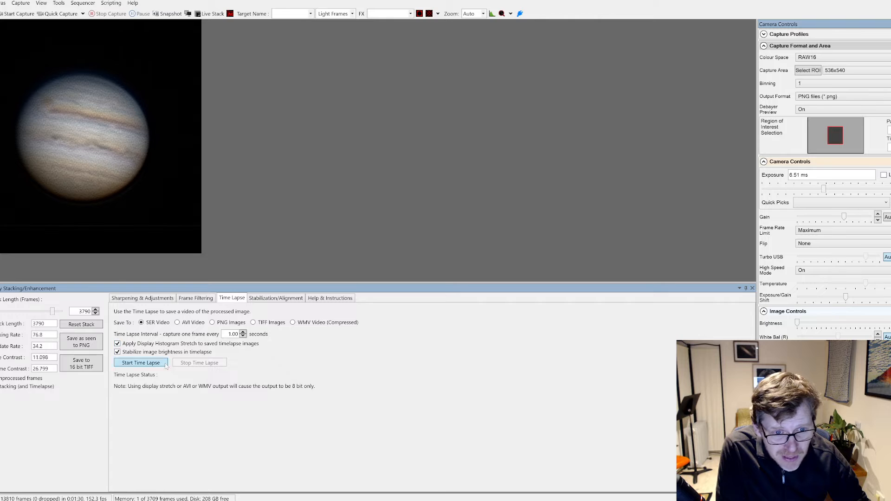
click(141, 363)
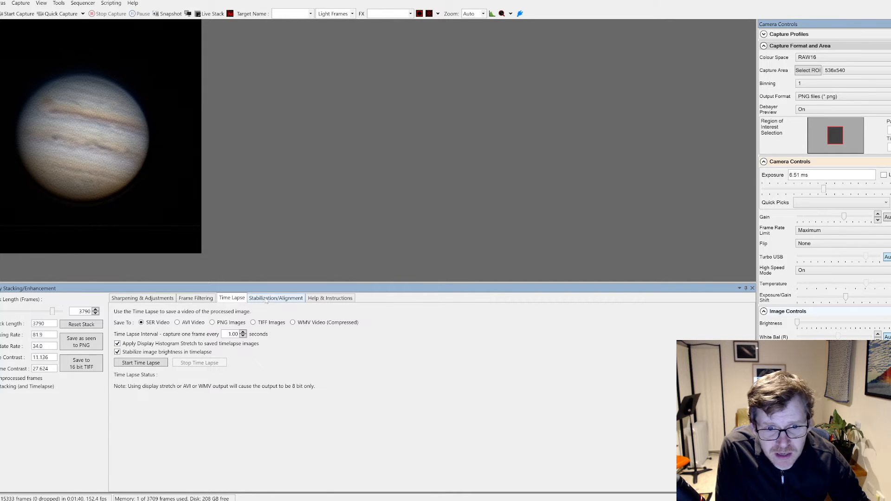
click(276, 298)
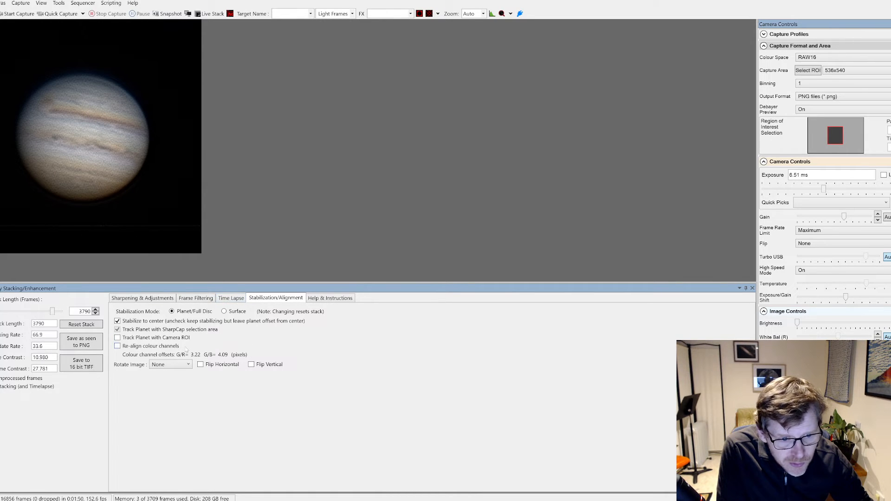
Compare colour channel re-alignment on and off, leave it on, and rotate the image 180°.
click(118, 346)
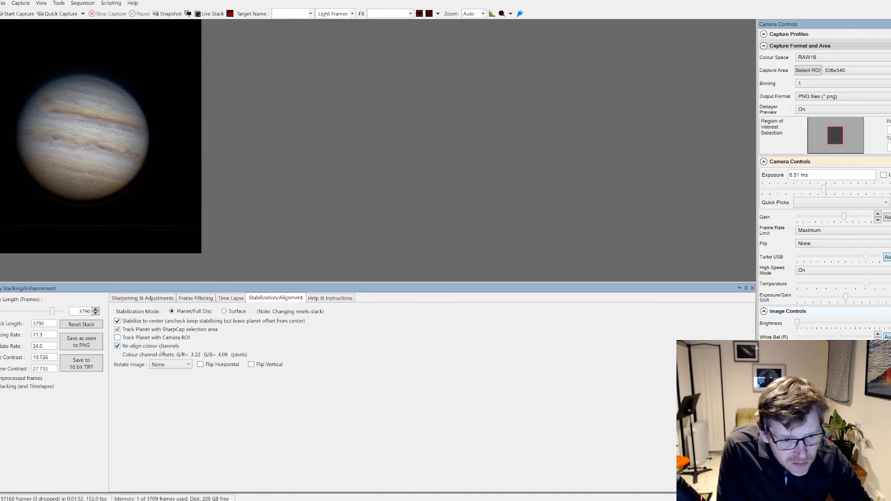
click(118, 346)
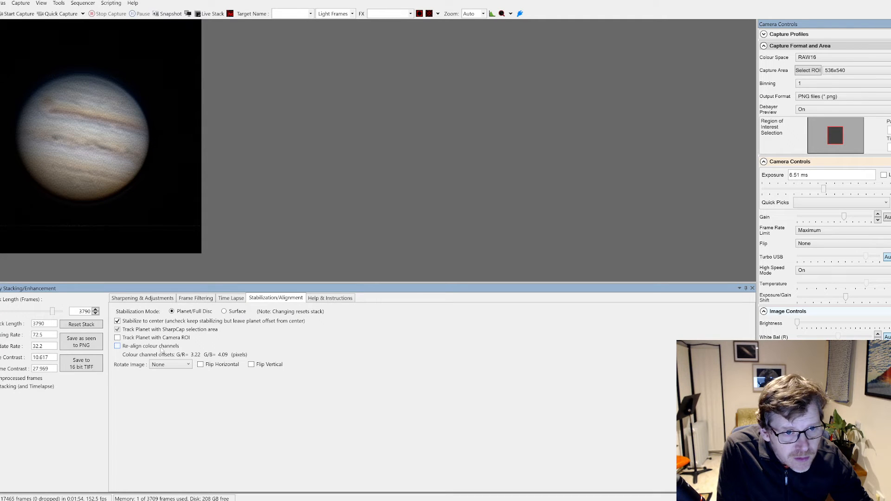
click(118, 347)
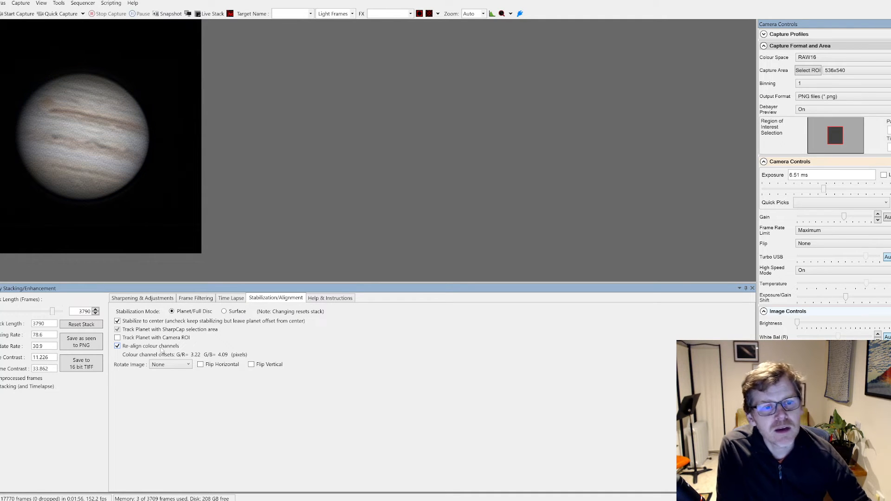
click(118, 347)
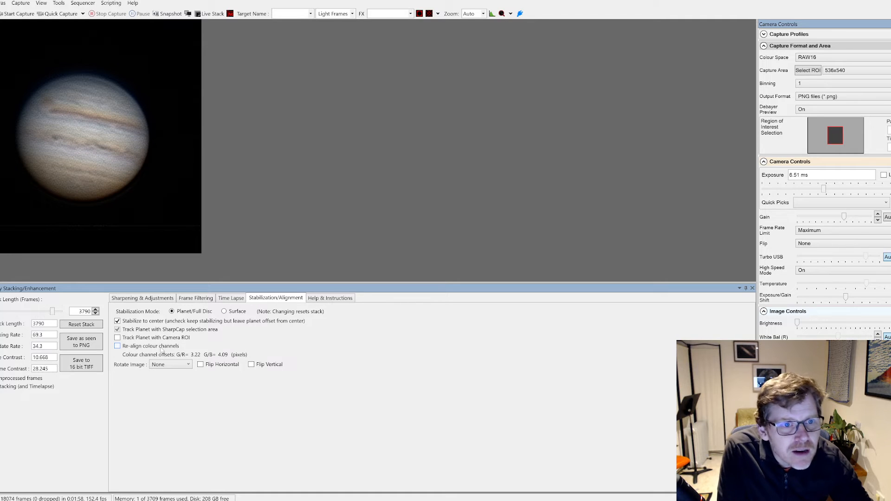
click(117, 346)
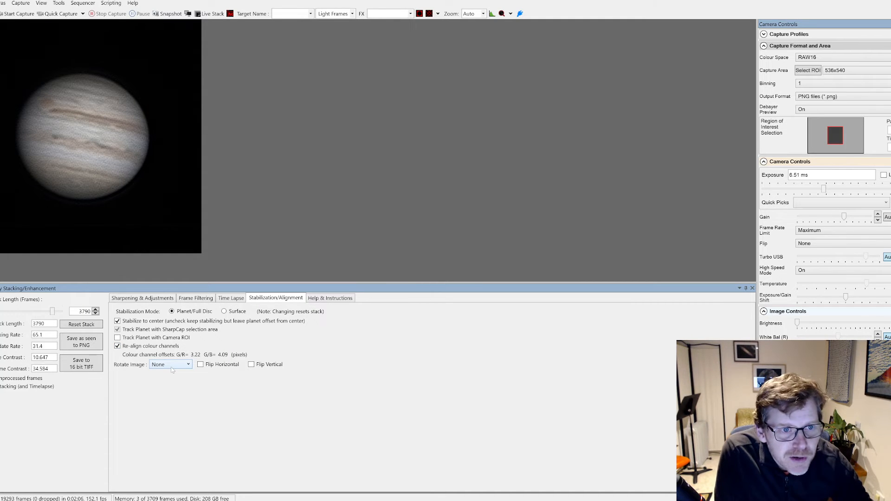
click(170, 365)
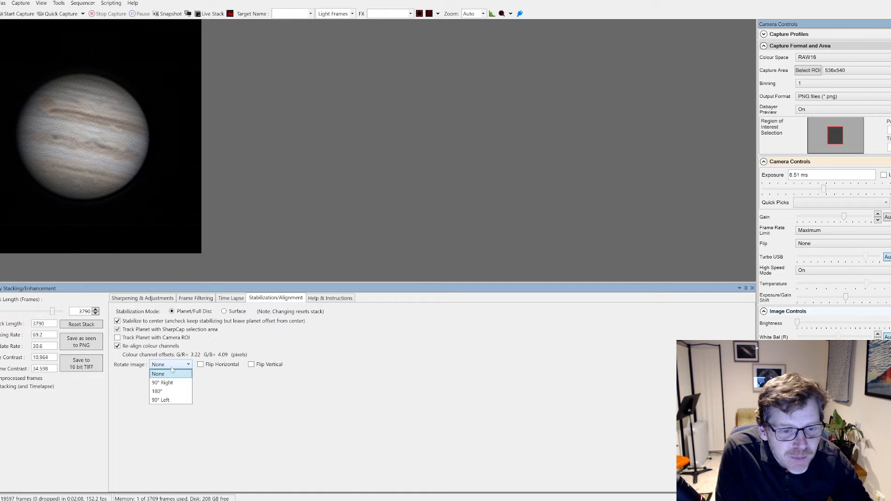
click(158, 391)
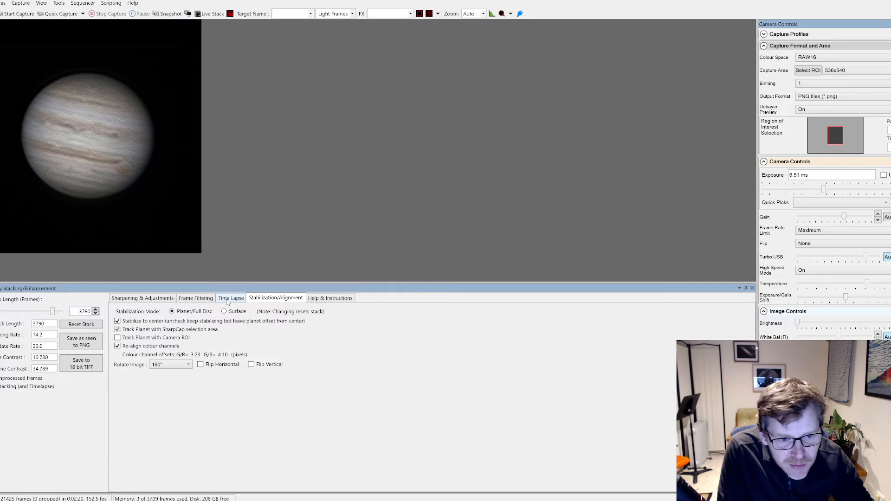
Check the Time Lapse options, then return to the Sharpening & Adjustments settings.
click(231, 298)
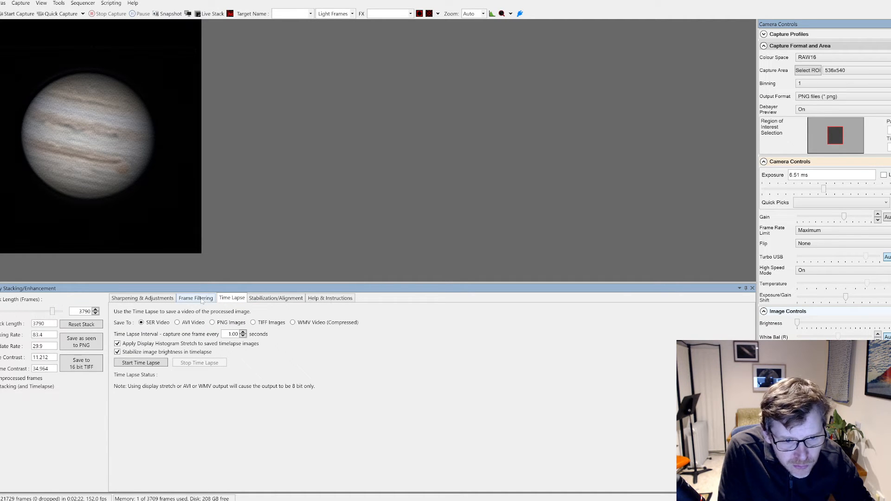
click(232, 298)
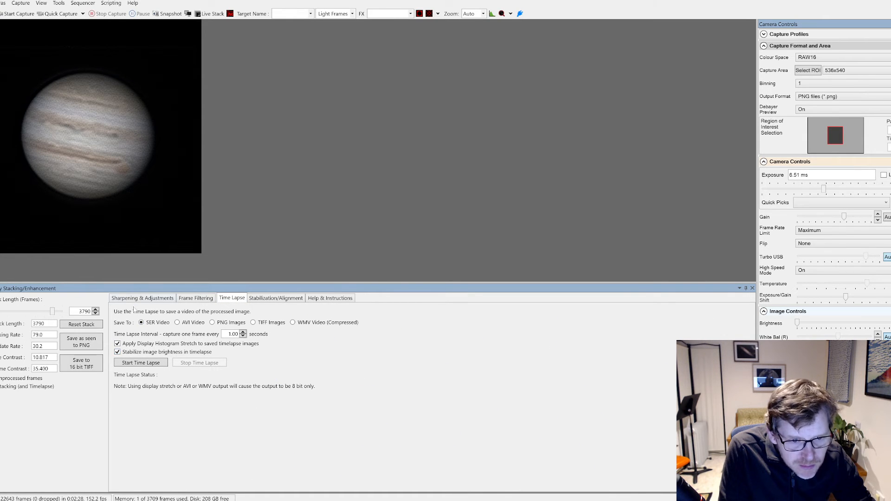
click(142, 298)
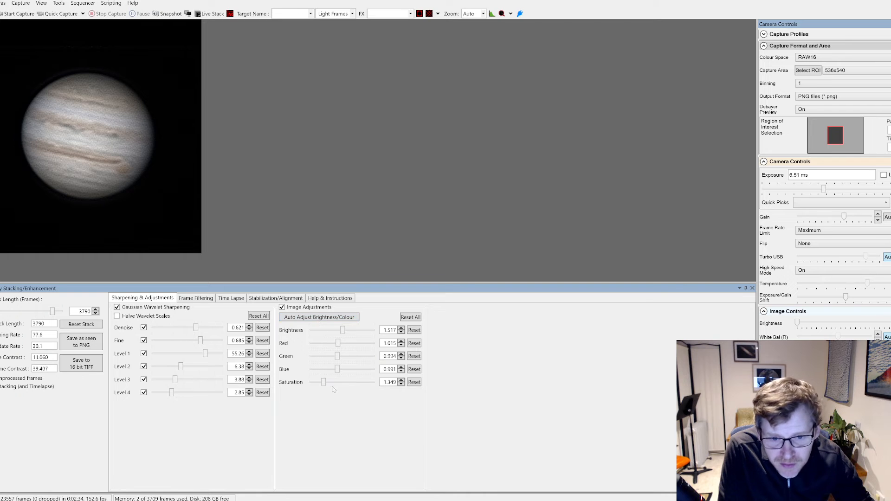
Set the saturation to about 1.73.
drag(323, 382, 330, 383)
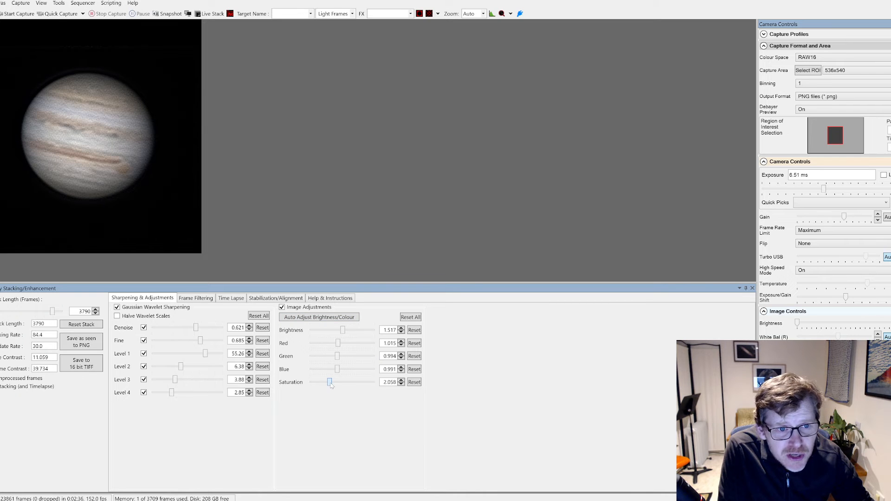
drag(330, 382, 327, 382)
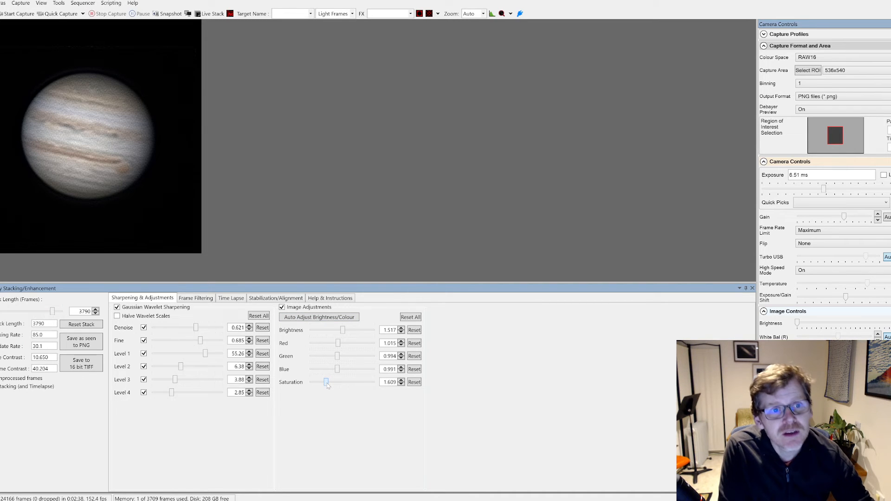
drag(326, 382, 335, 382)
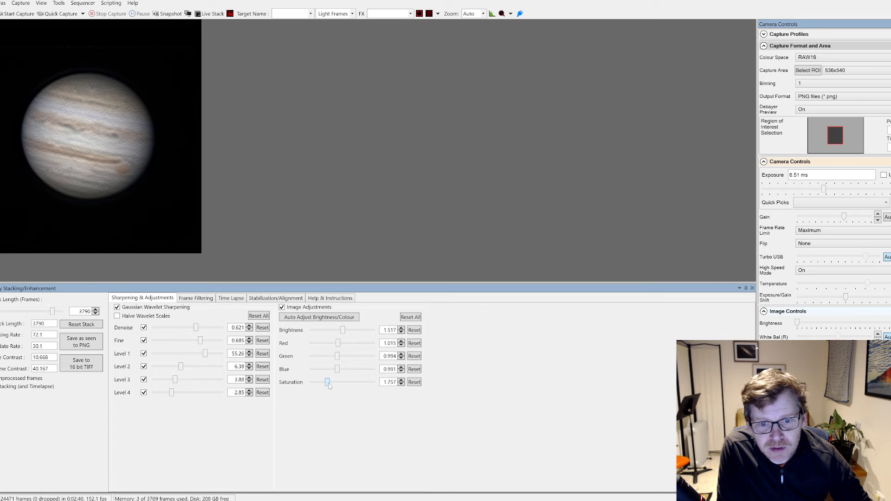
drag(328, 382, 327, 382)
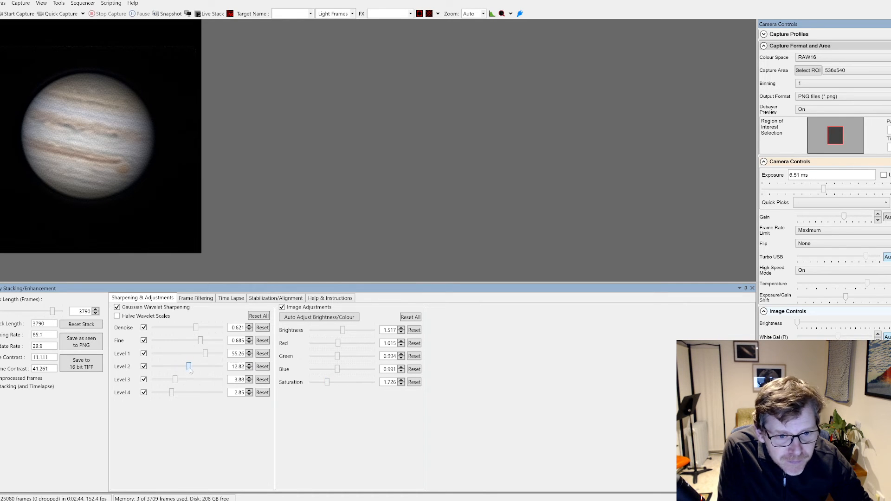
Raise Level 2, Level 3 (about 9), Level 4 (about 5) and denoise, and ease Level 1.
drag(189, 367, 191, 367)
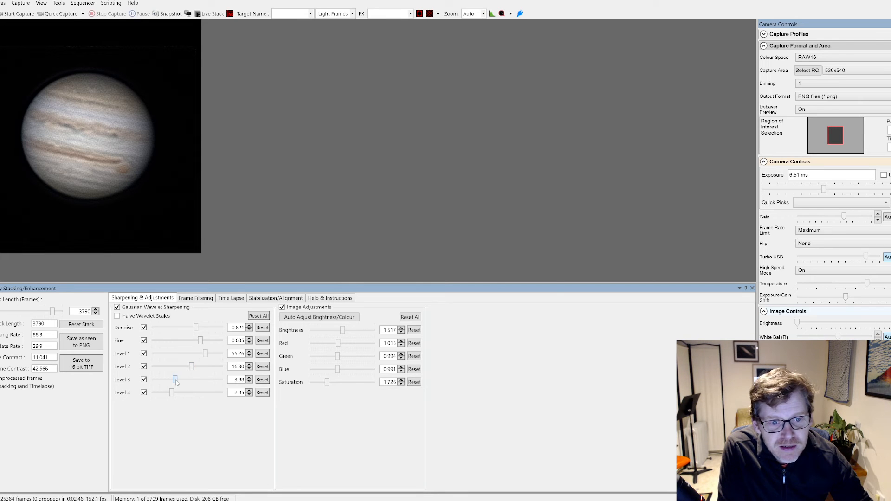
drag(175, 380, 181, 379)
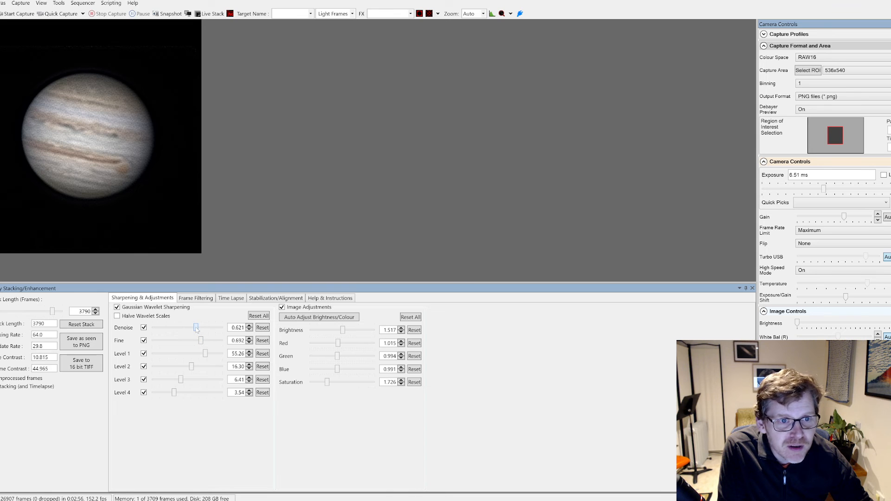
drag(196, 327, 207, 327)
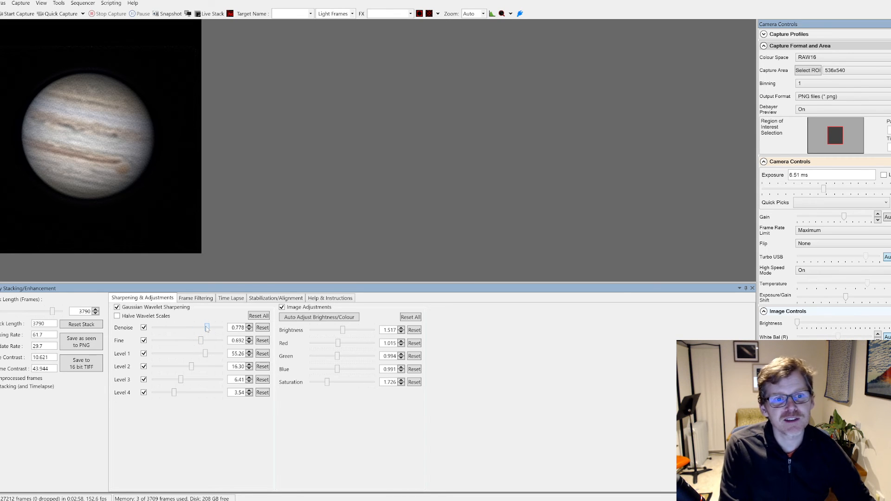
drag(198, 341, 208, 340)
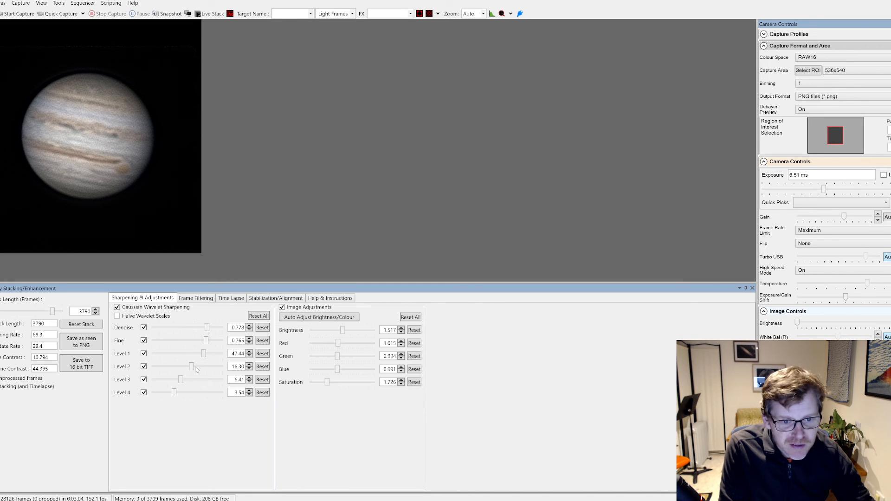
drag(181, 380, 185, 380)
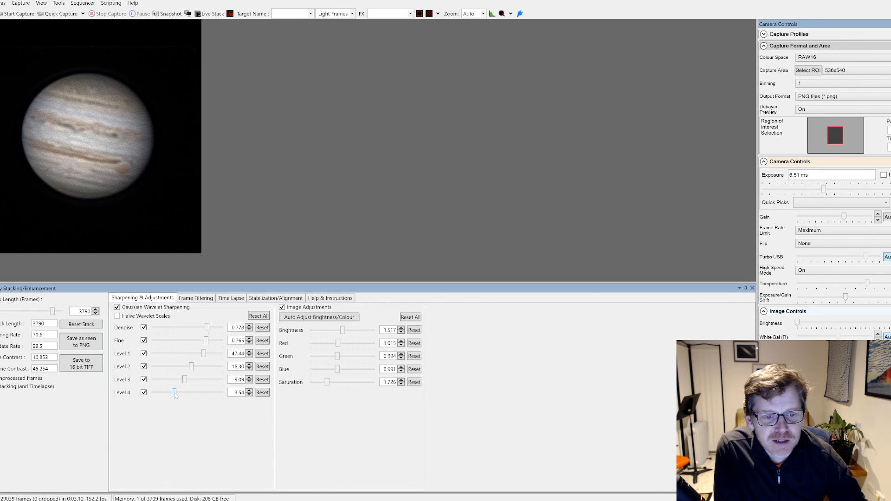
drag(175, 393, 178, 393)
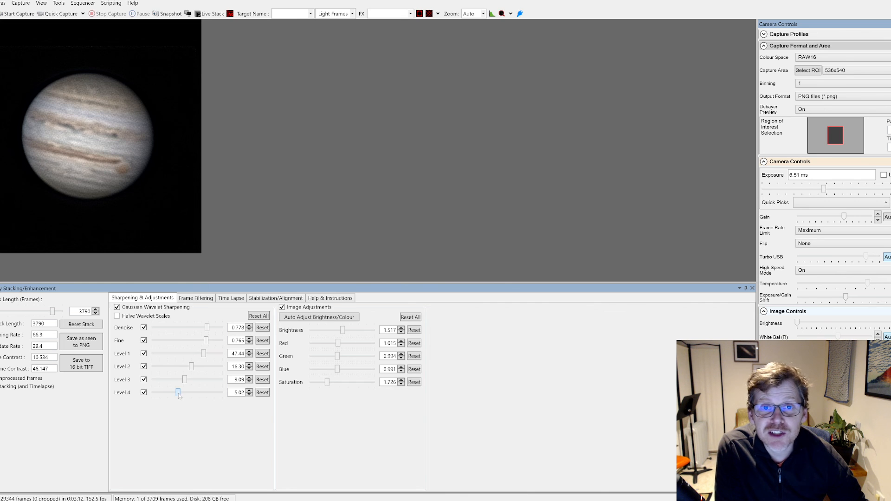